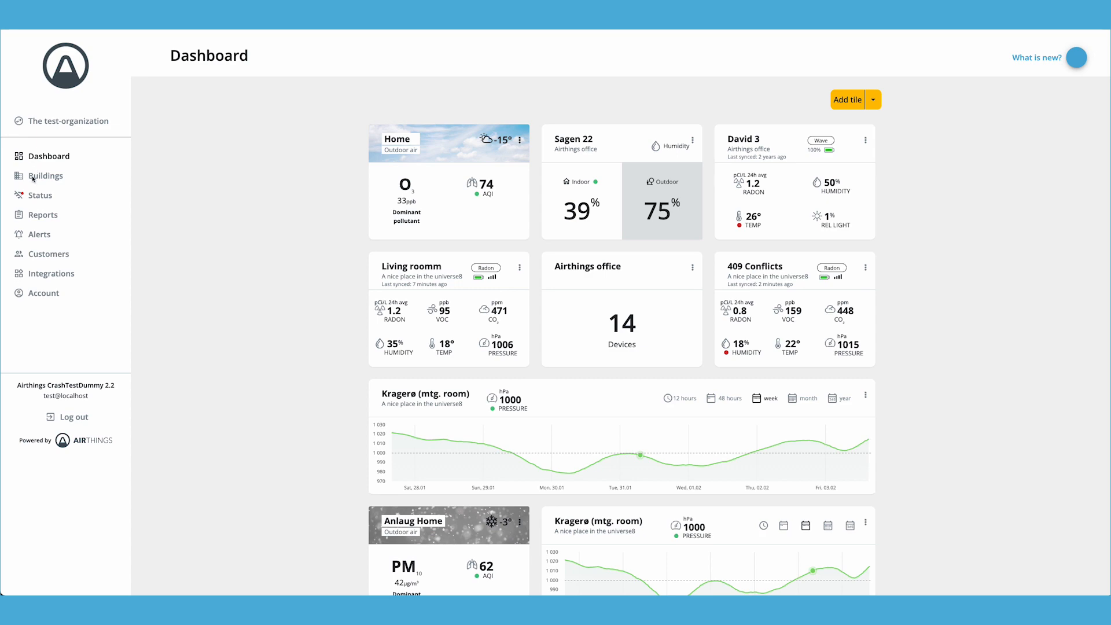
# Go to the organization's Buildings list to reach the building's air quality insights.
pyautogui.click(46, 175)
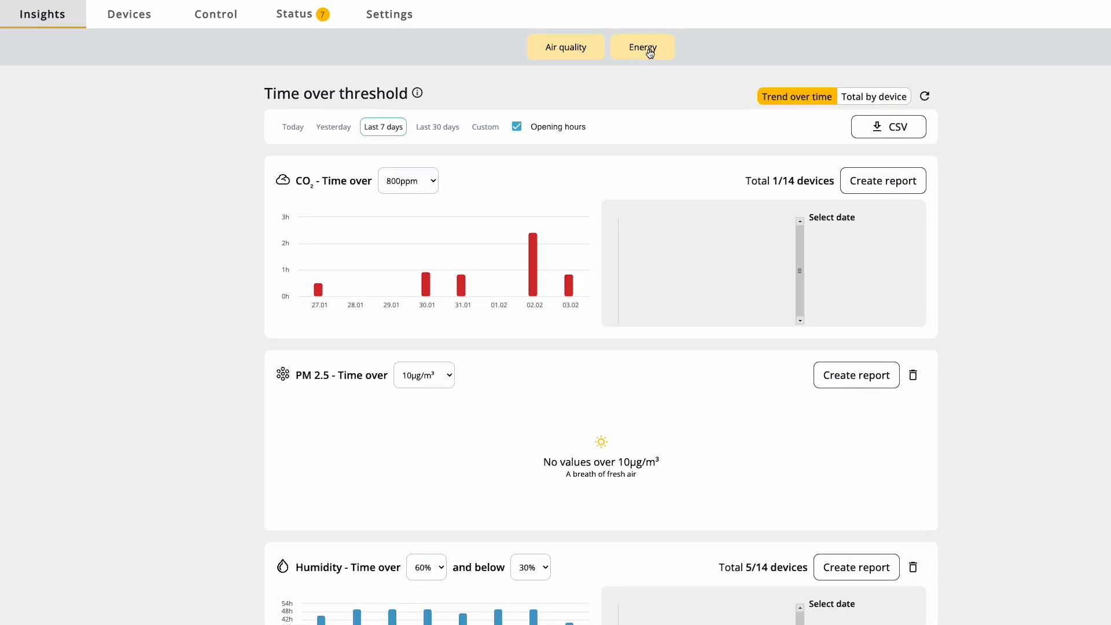
# Switch the building's Insights view to Energy optimization for the last 7 days.
pyautogui.click(641, 47)
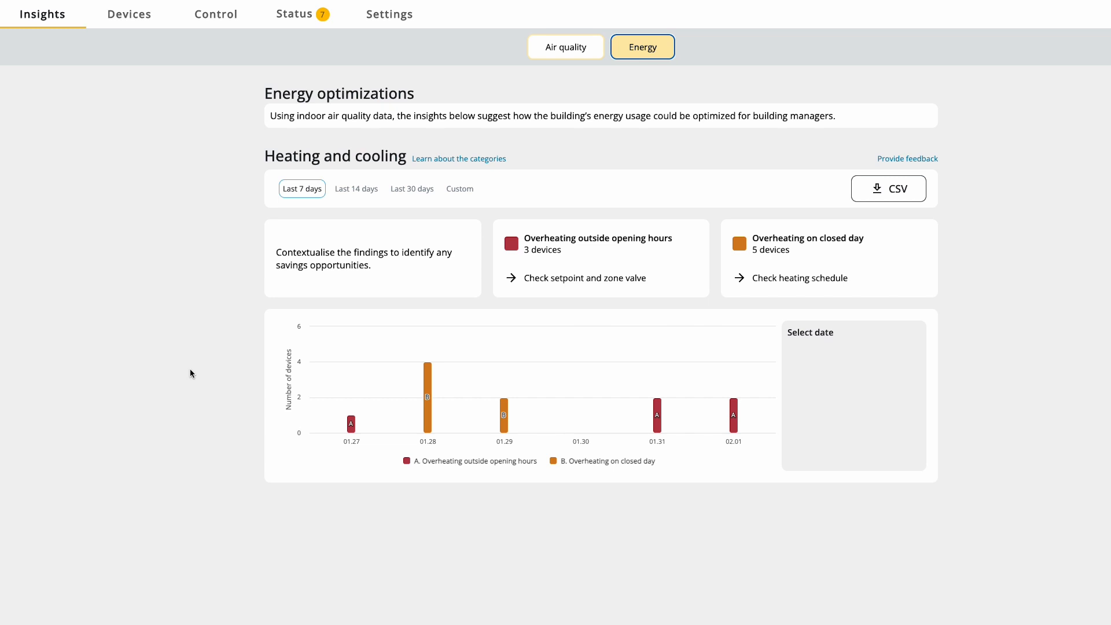
pyautogui.moveTo(229, 174)
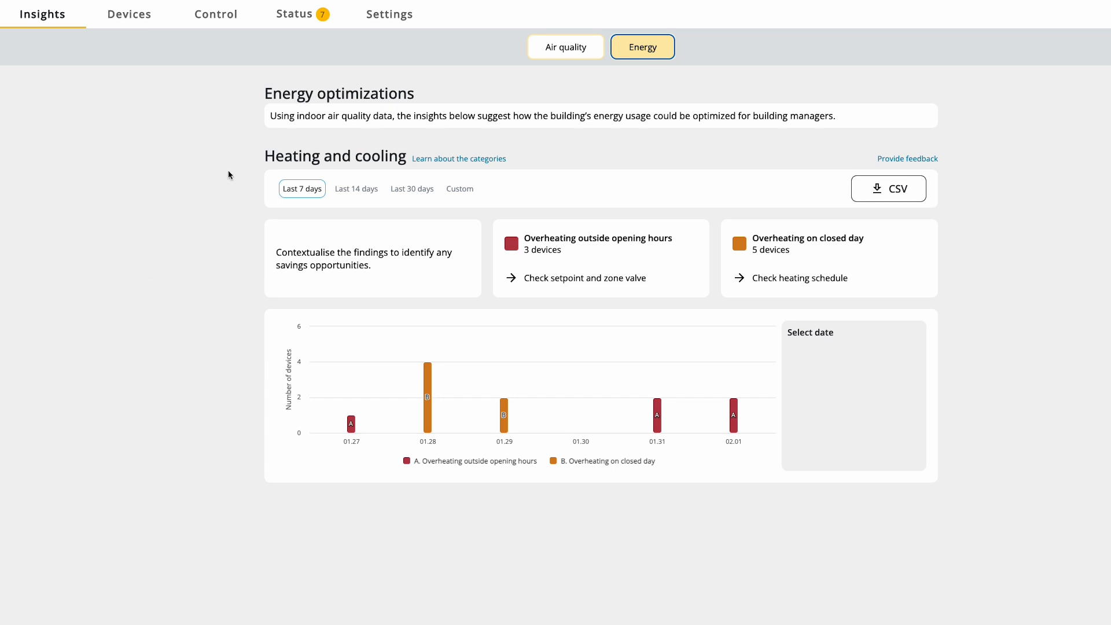
# Review the building properties, reaching the weekday opening hours of 07:00 to 17:00.
pyautogui.click(389, 14)
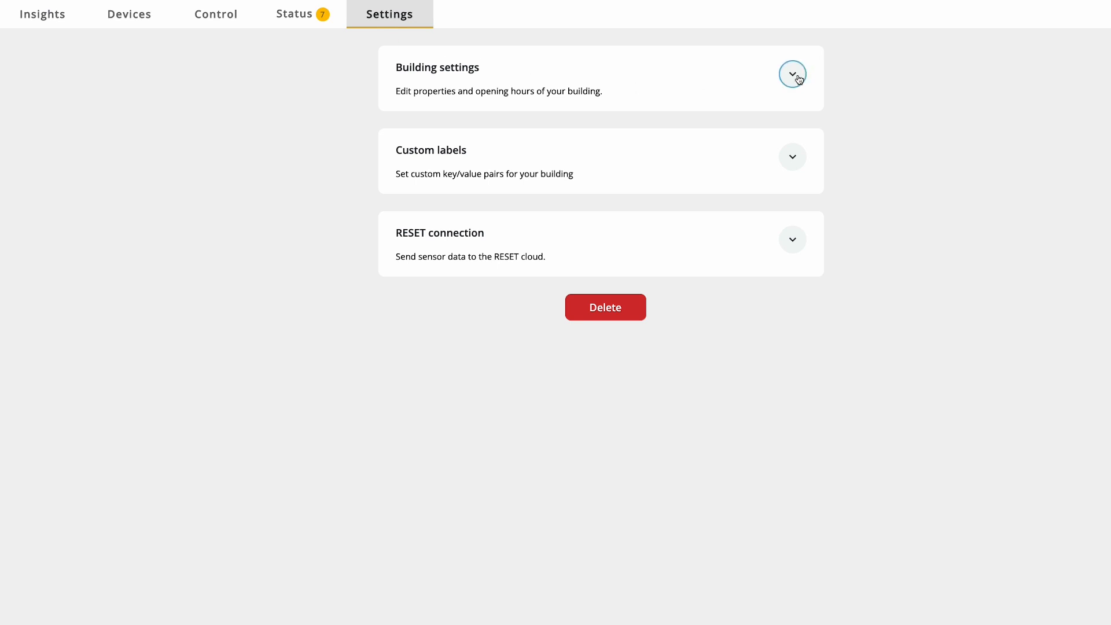
pyautogui.click(792, 74)
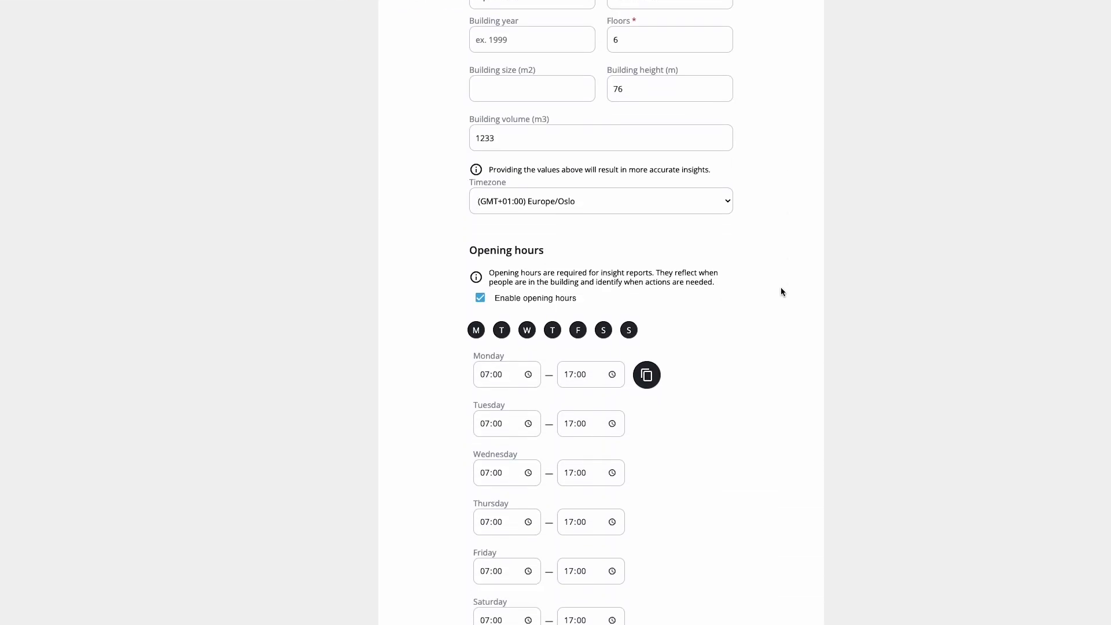
pyautogui.scroll(-3)
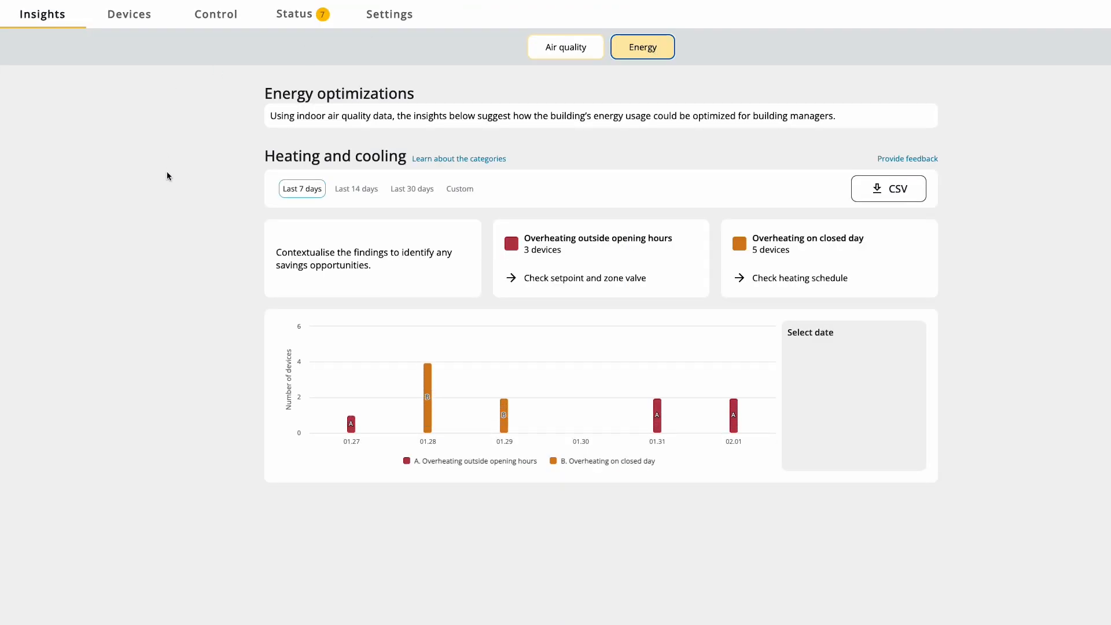
pyautogui.moveTo(351, 421)
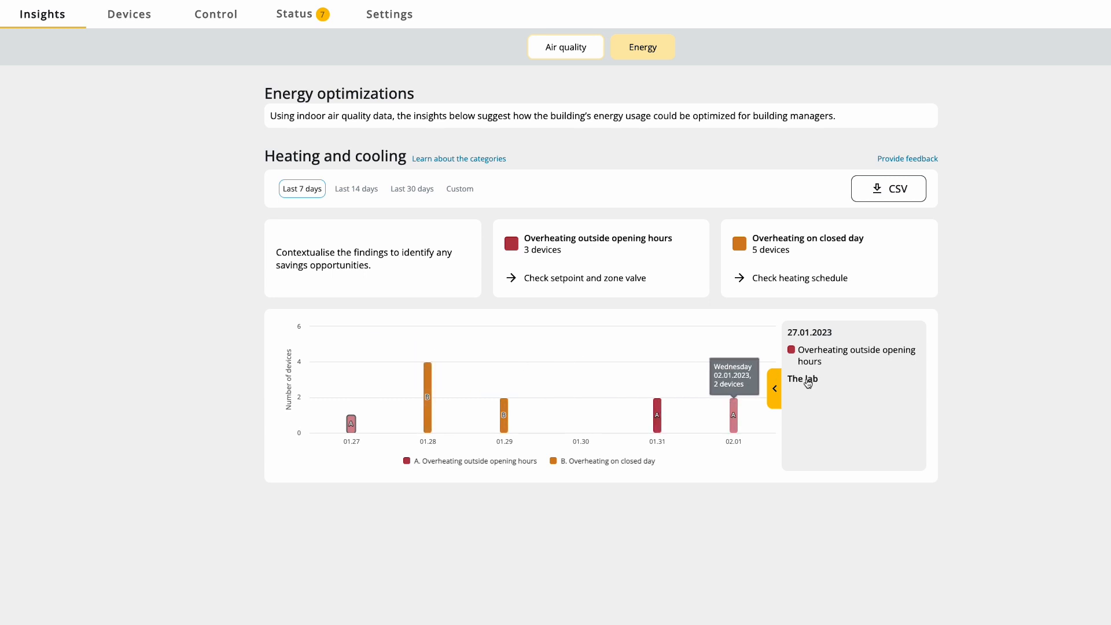
# Show The lab's indoor and outdoor temperature chart for 27.01.2023.
pyautogui.click(774, 389)
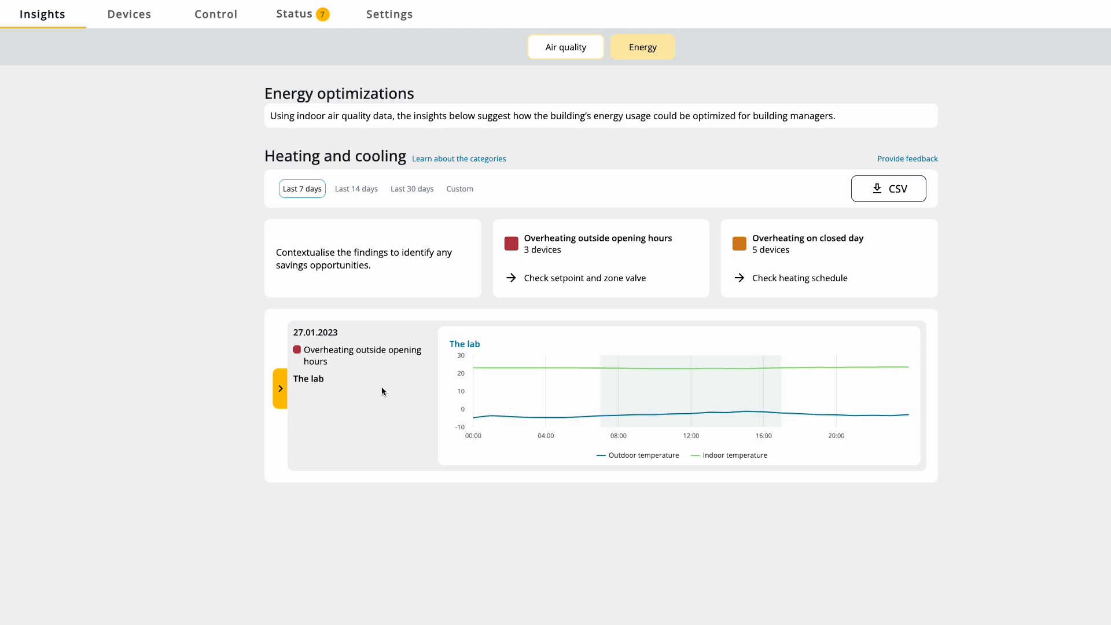
pyautogui.moveTo(815, 372)
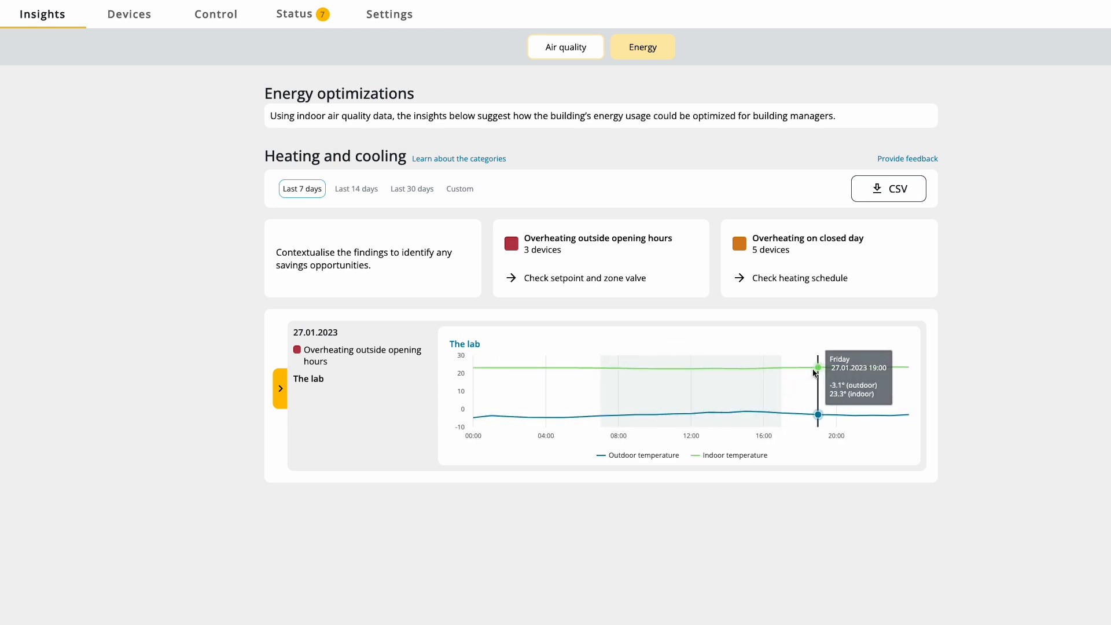